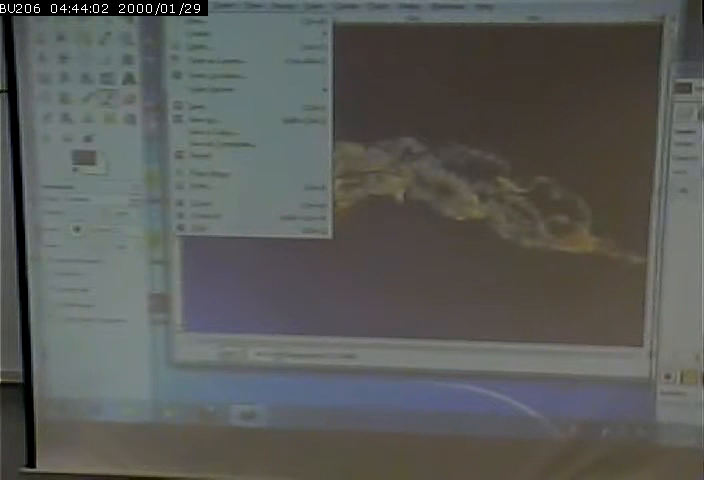
left_click(210, 120)
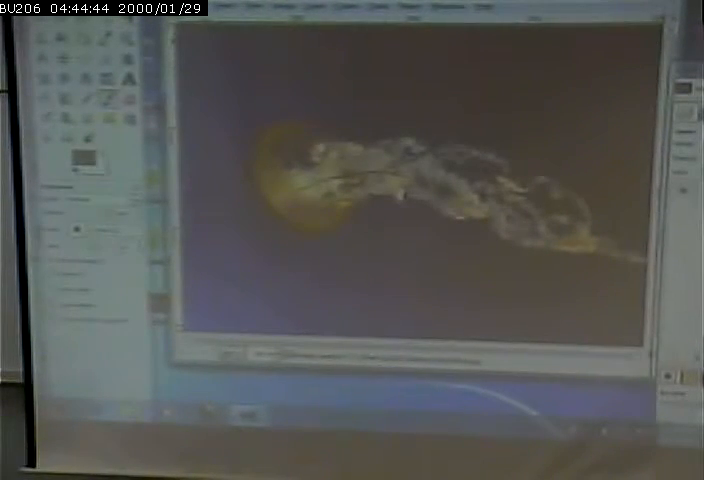
left_click(215, 8)
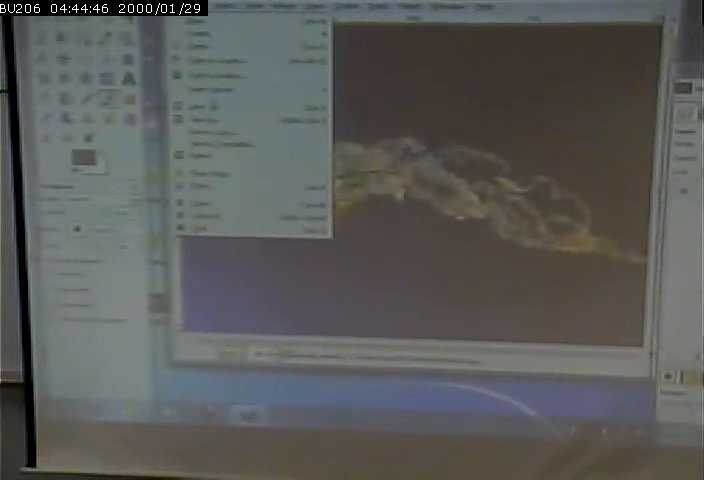